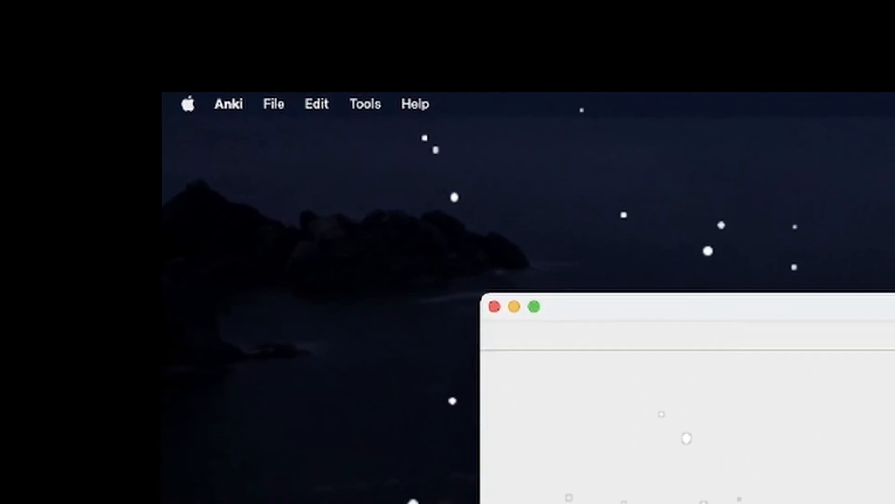
Step: From the note types manager, start a new note type cloned from Basic
click(364, 103)
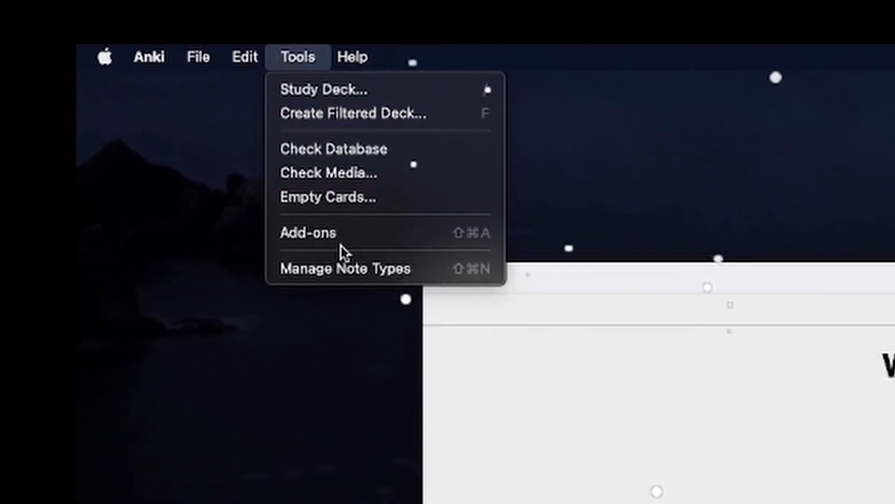
click(346, 269)
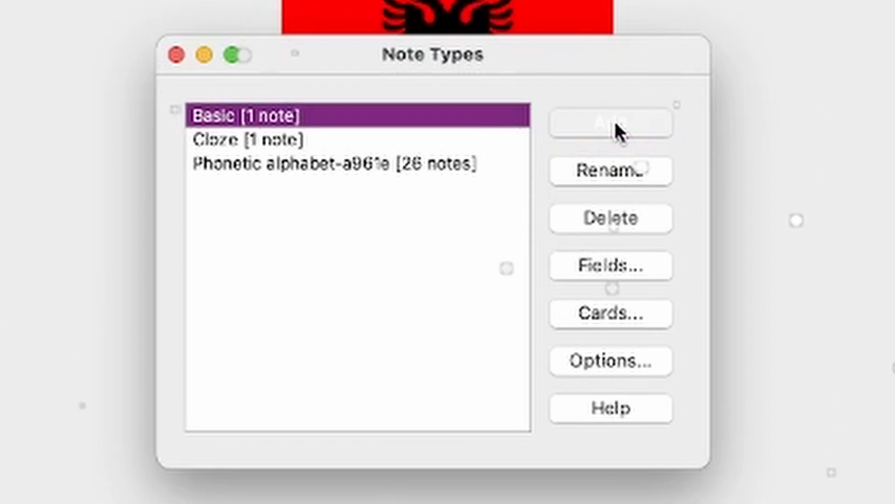
click(610, 124)
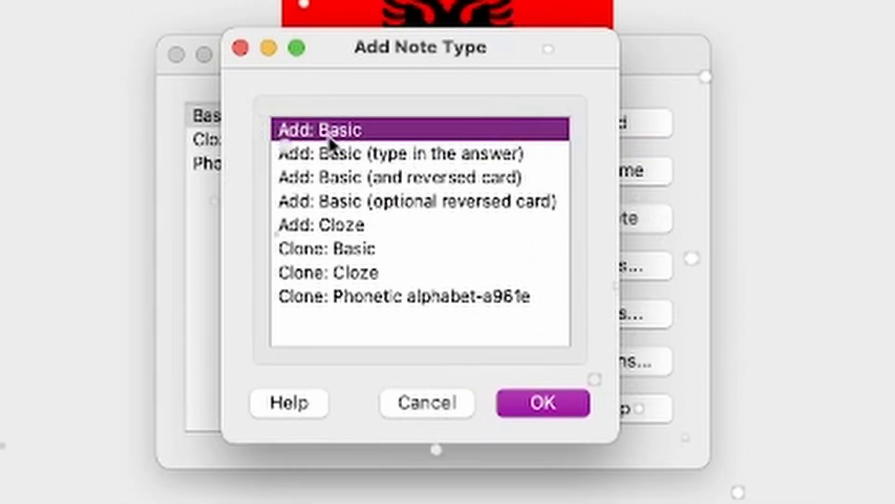
click(541, 403)
text(Basic with)
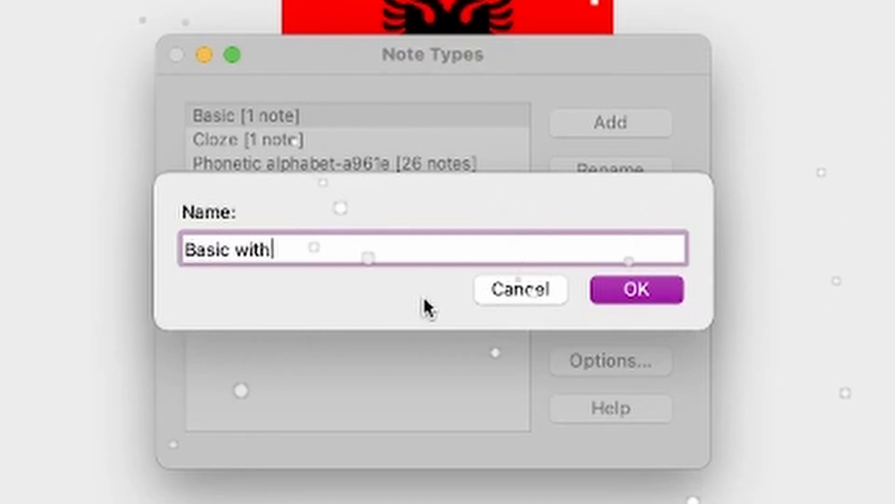
Step: Name it 'Basic with Hint! 2022', confirm, and leave the note types window
click(636, 289)
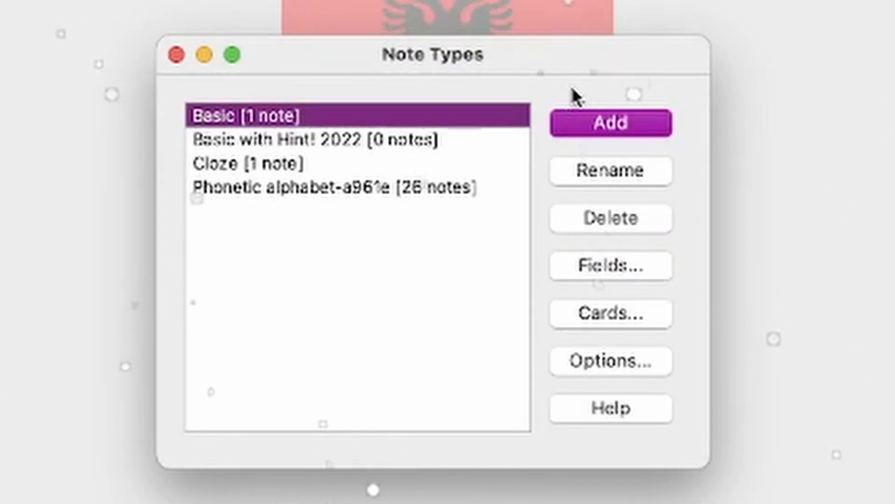
click(314, 139)
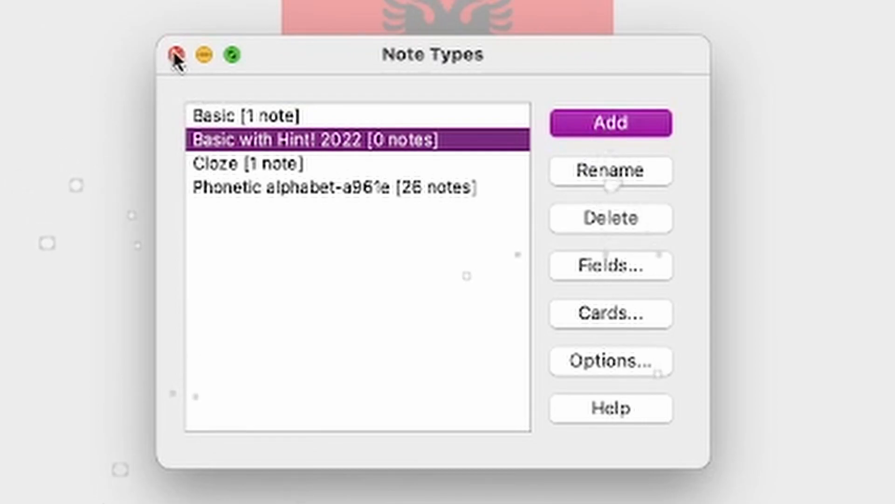
click(174, 55)
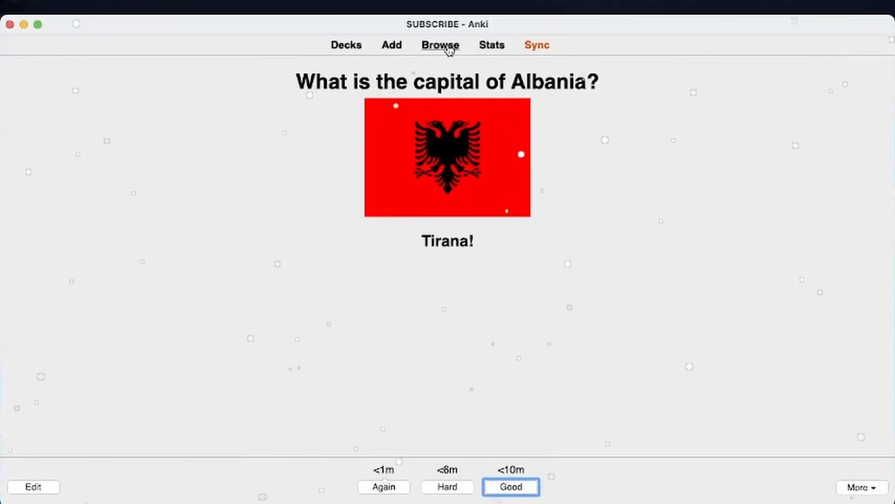
Step: In the browser, switch the Albania card's note type to Basic with Hint! 2022 and save
click(439, 45)
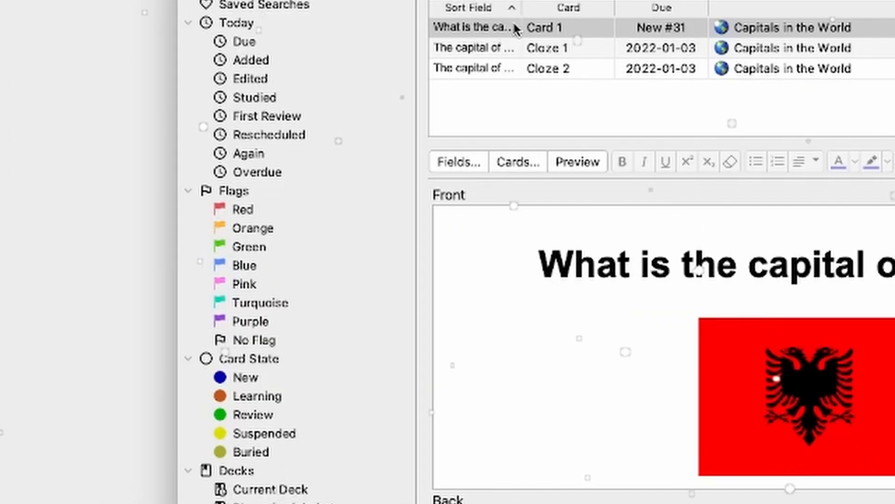
right_click(473, 27)
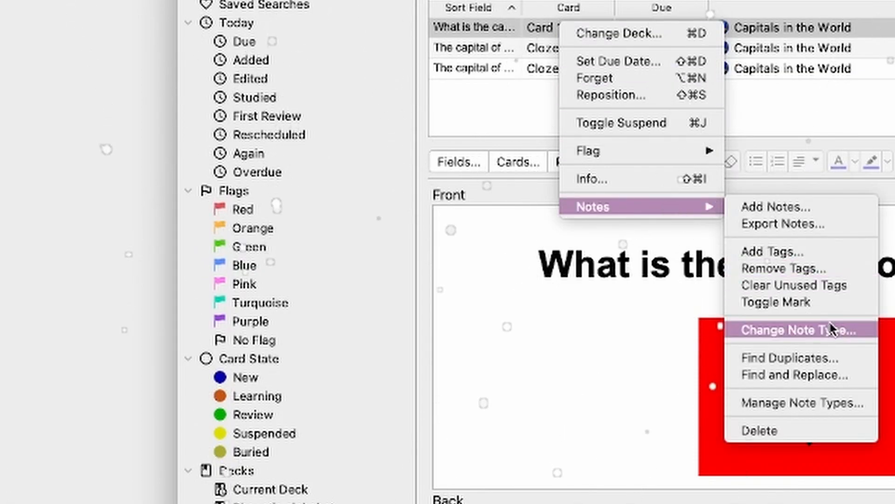
click(795, 329)
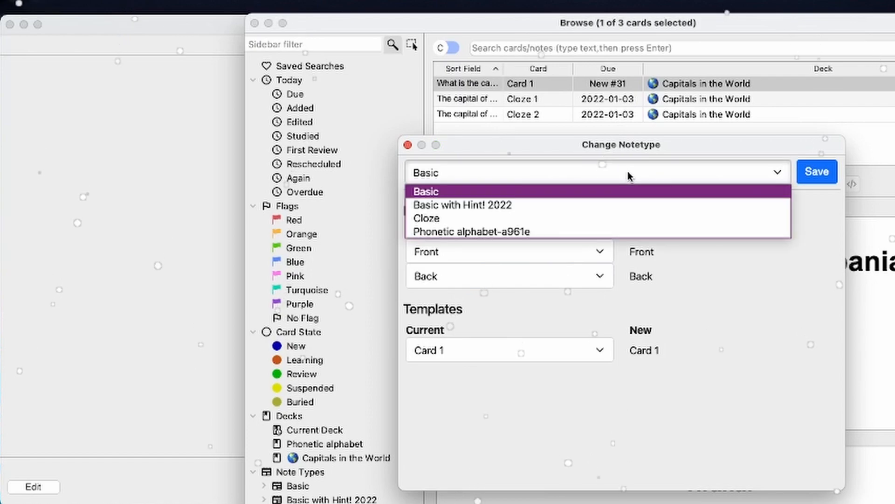
click(462, 204)
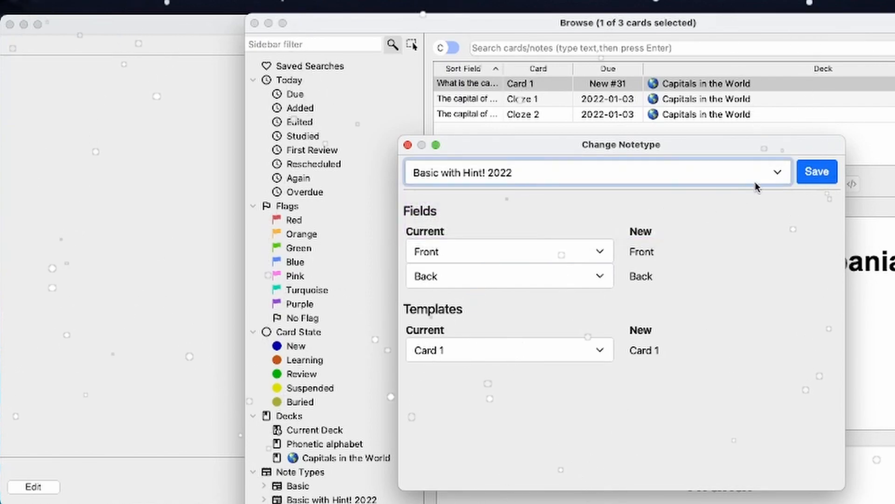
click(816, 172)
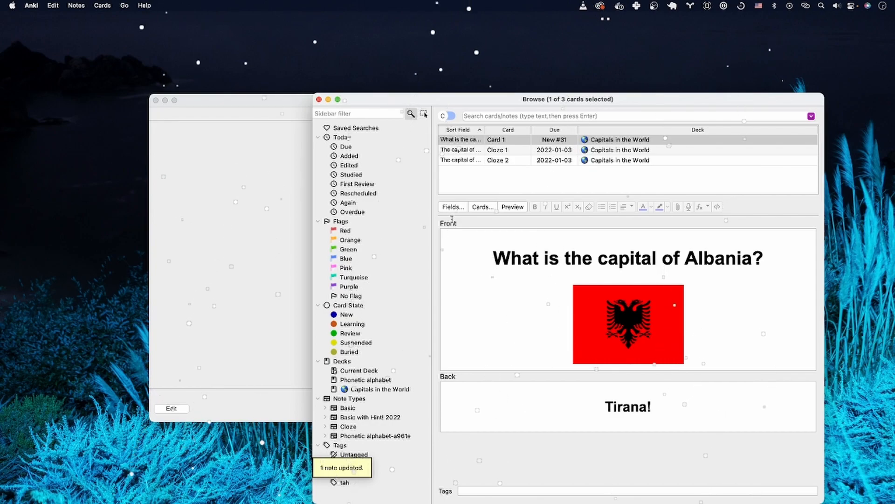
Step: Add a new field named Hint to the note type and save it
click(452, 206)
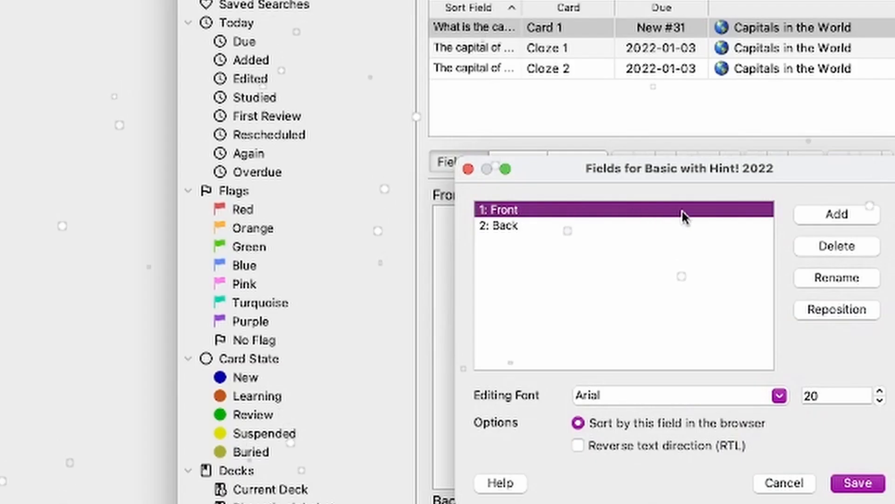
click(836, 214)
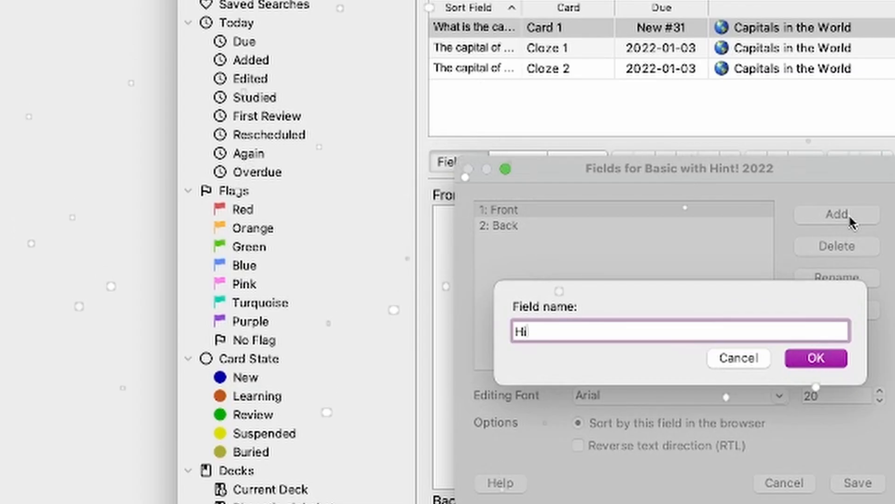
click(815, 358)
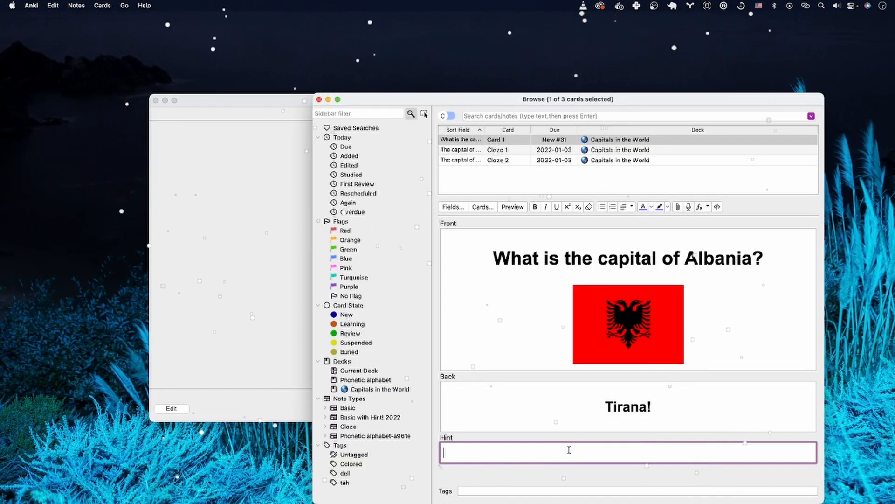
Step: Fill the Hint field with 'It's not tango but' and preview the card front
text(It's n)
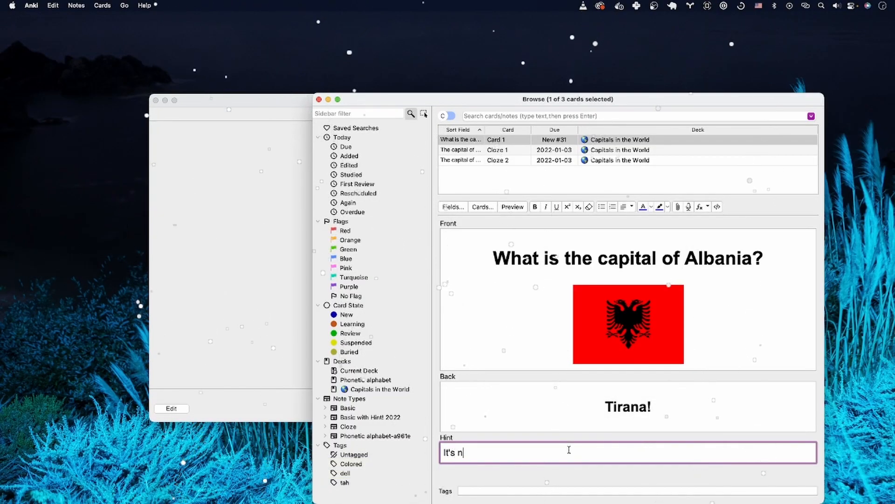
text(ot tango but ...)
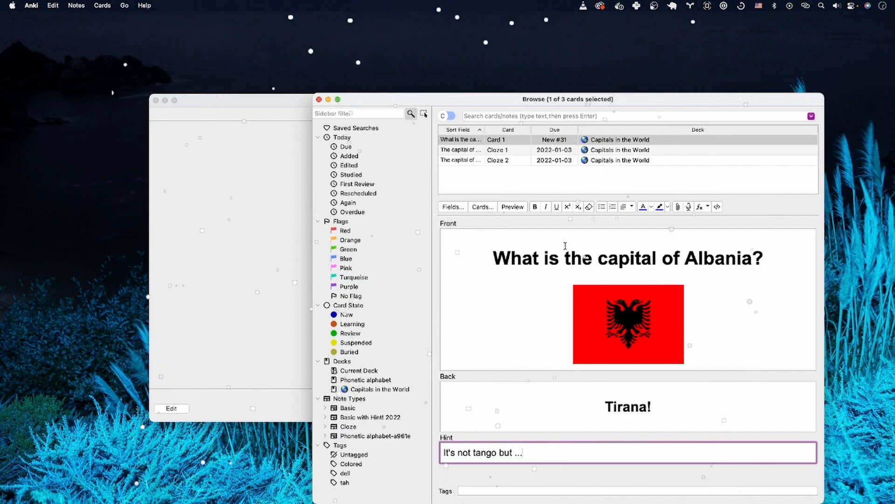
click(512, 207)
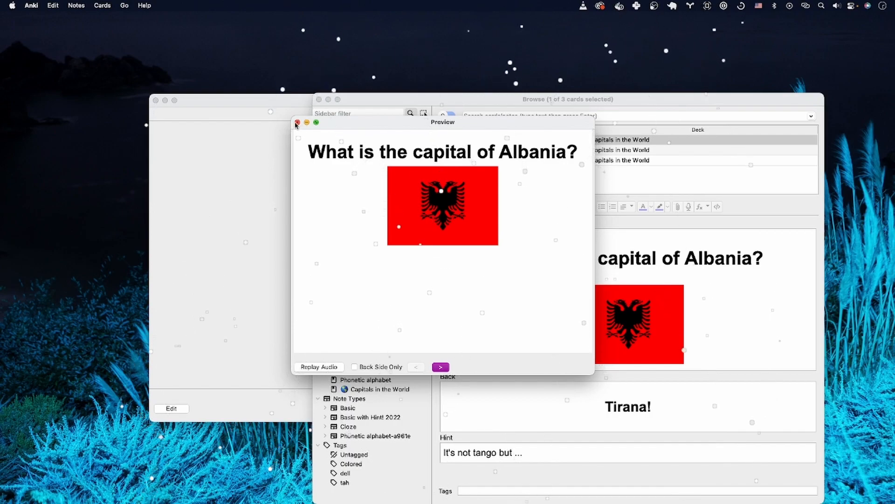
Step: Add {{hint:Hint}} below {{Front}} in the front template, then check the back template
click(297, 122)
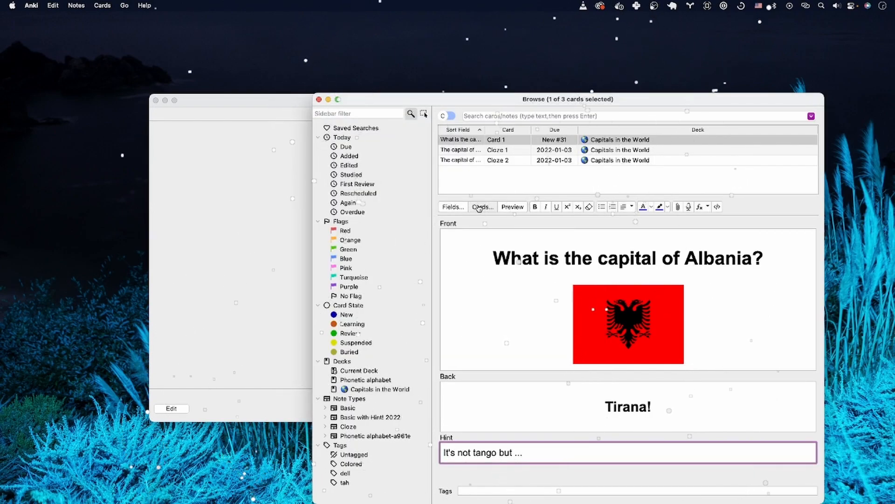
click(482, 207)
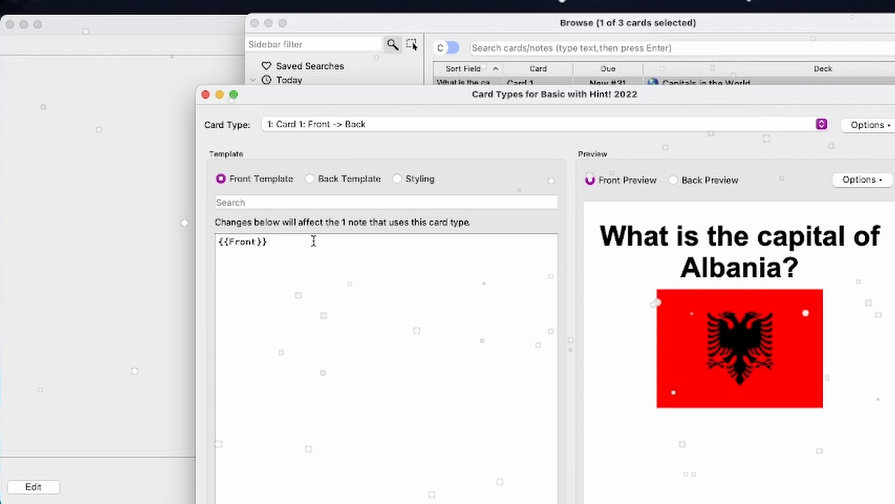
text({{)
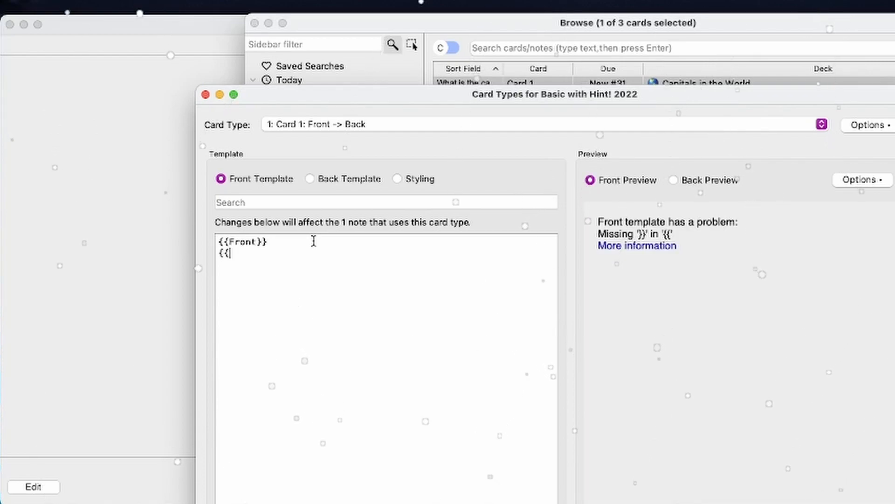
text(hint:)
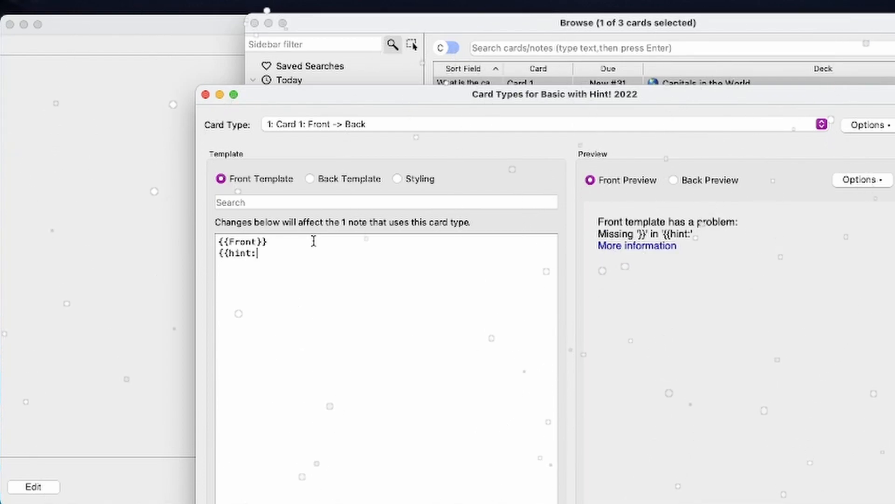
text(Hint)
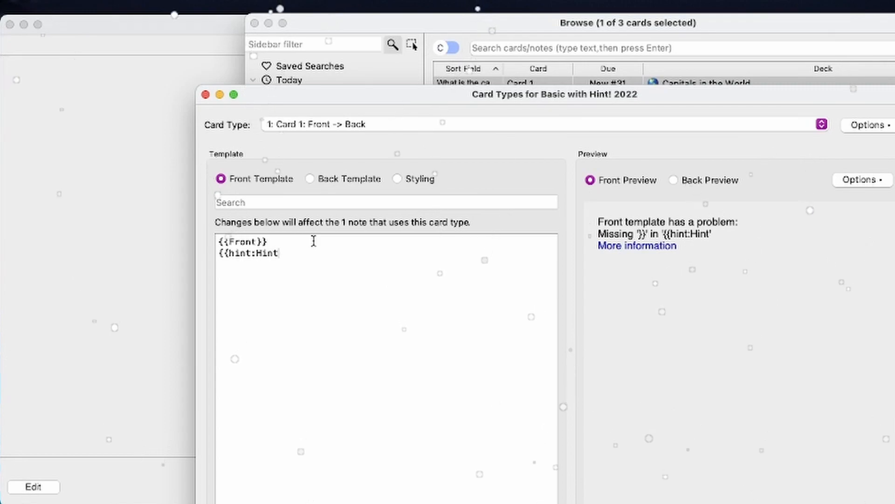
text(}})
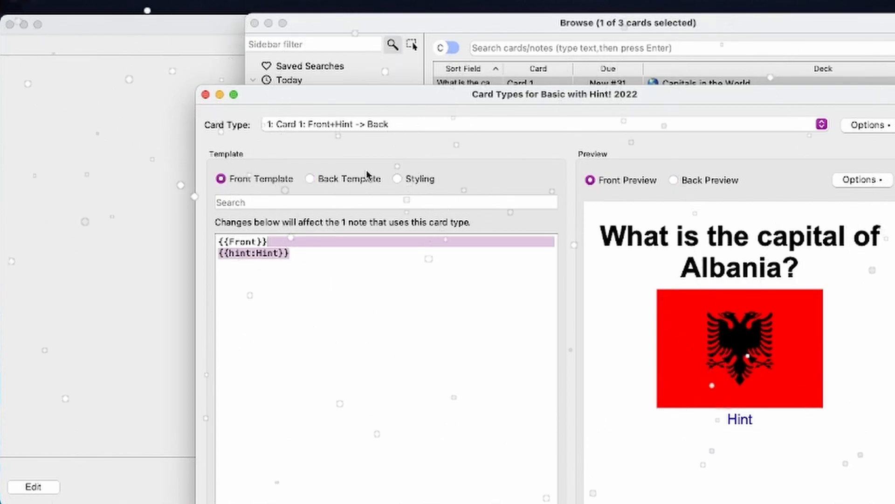
click(308, 178)
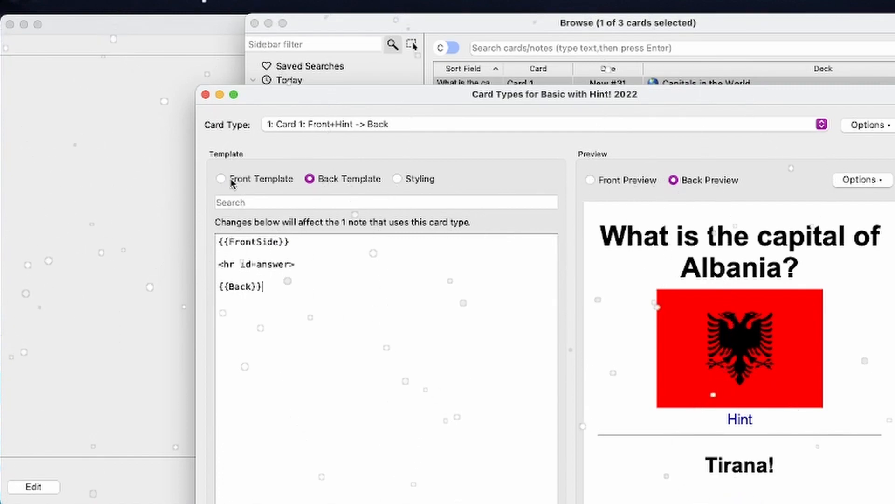
Step: In the card Styling, begin a .hint rule with color: purple
click(221, 178)
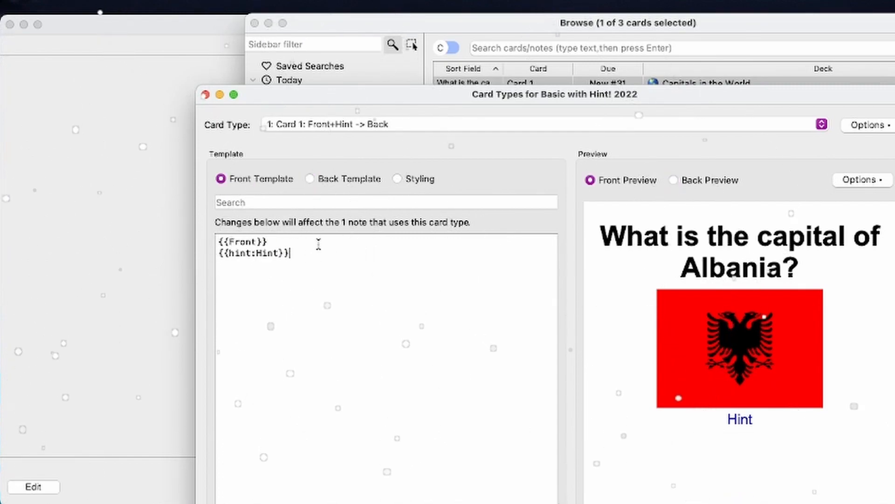
click(398, 179)
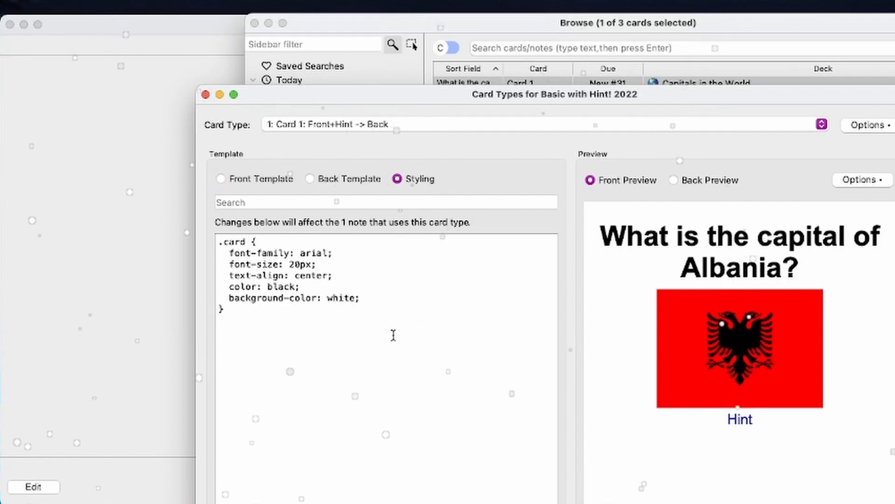
text(.hint {)
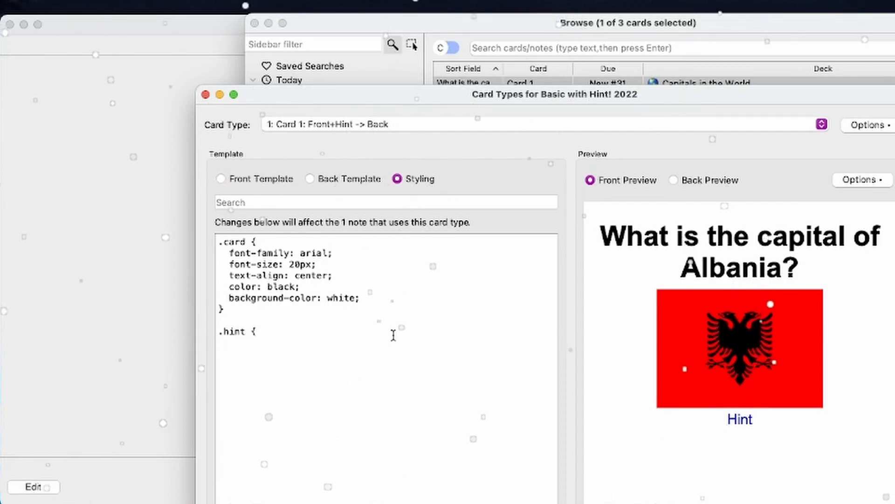
text(color:)
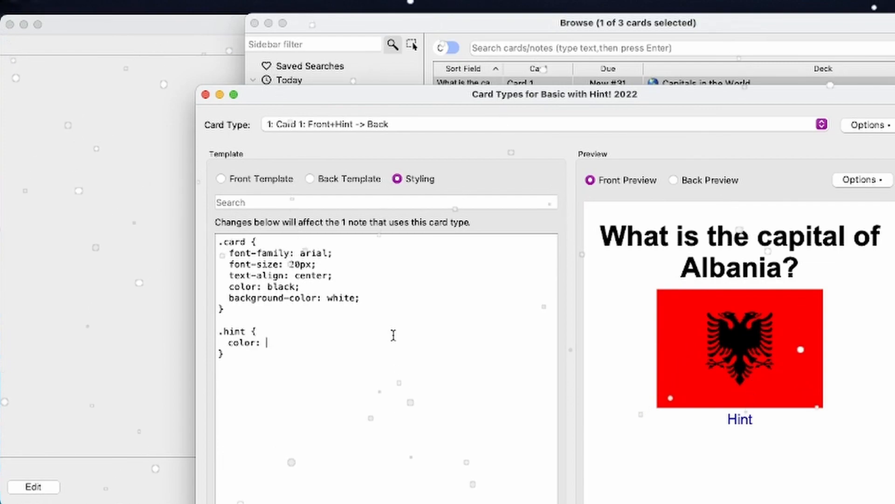
text(purple;)
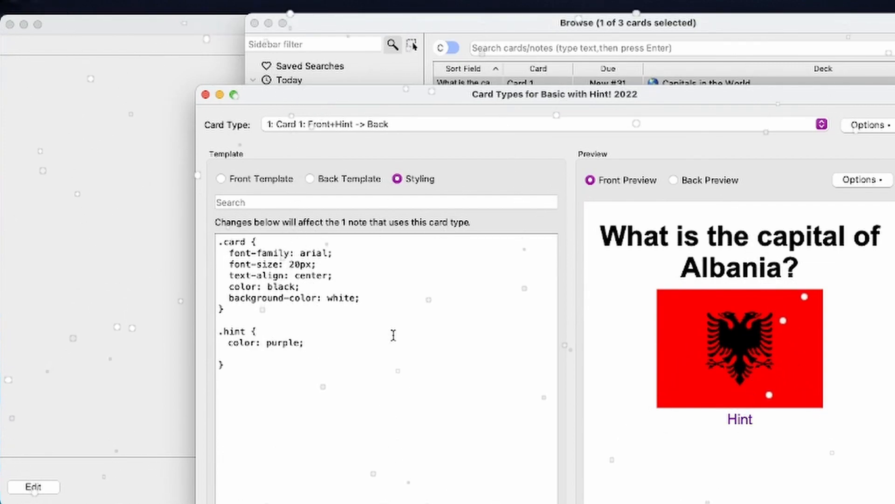
Step: Give the .hint rule a small font-size of 0.2rem
text(font-size:)
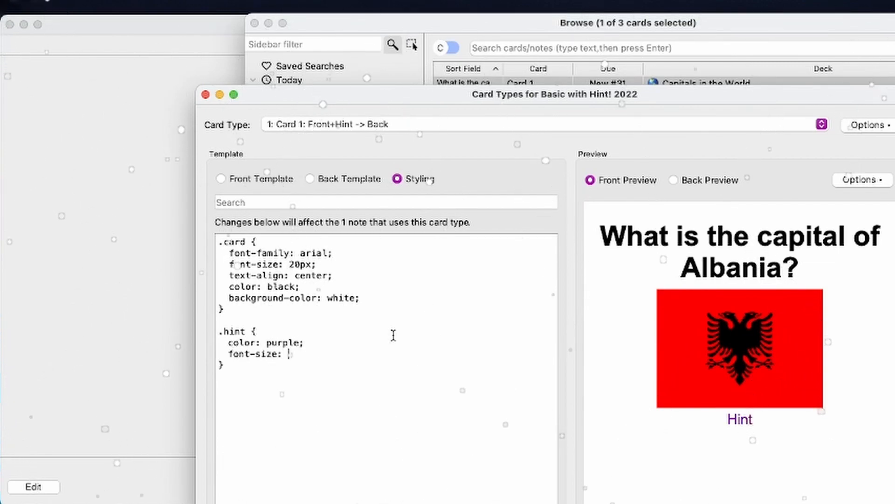
text(2)
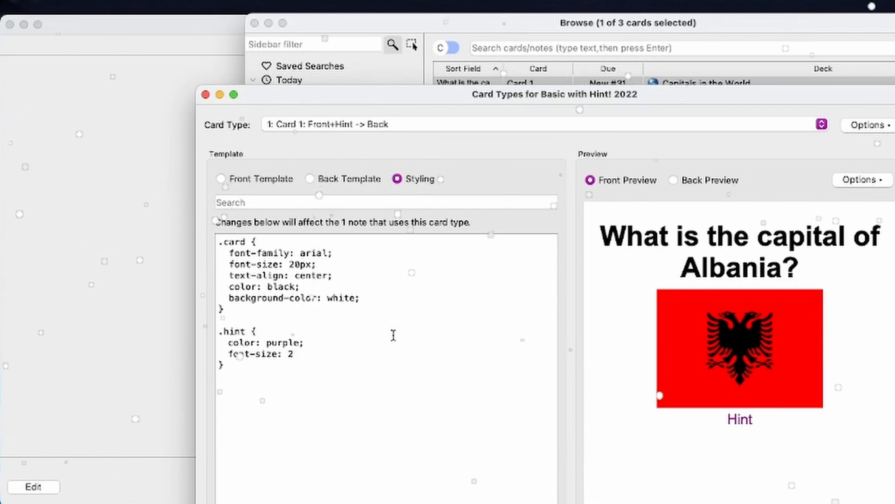
text(rem;)
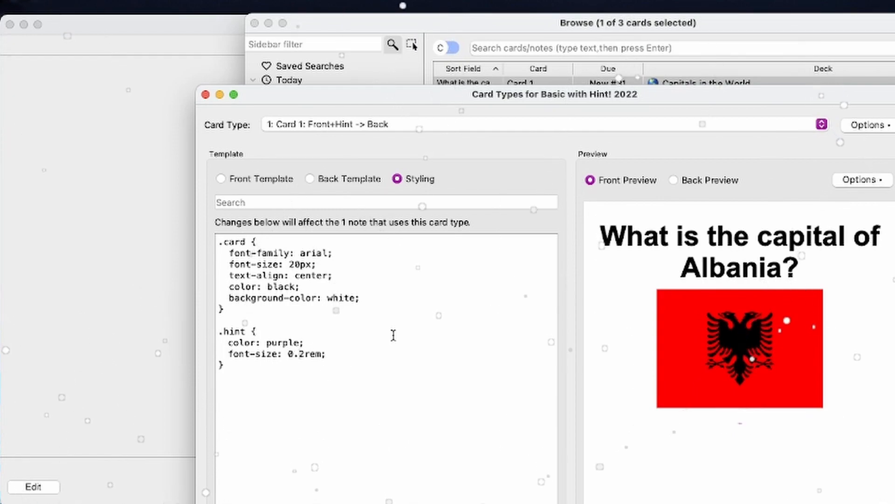
text(2rem)
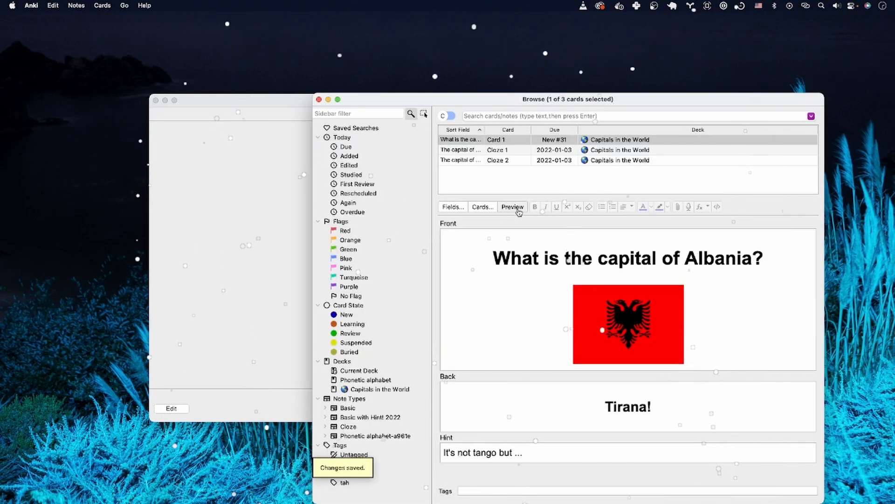
Step: Preview the Albania card front showing the tiny purple hint text
click(512, 207)
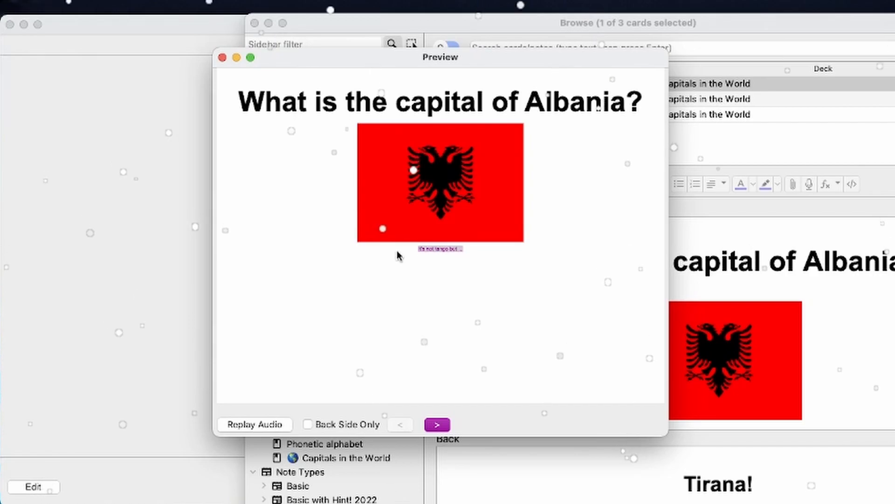
mouse_move(301, 153)
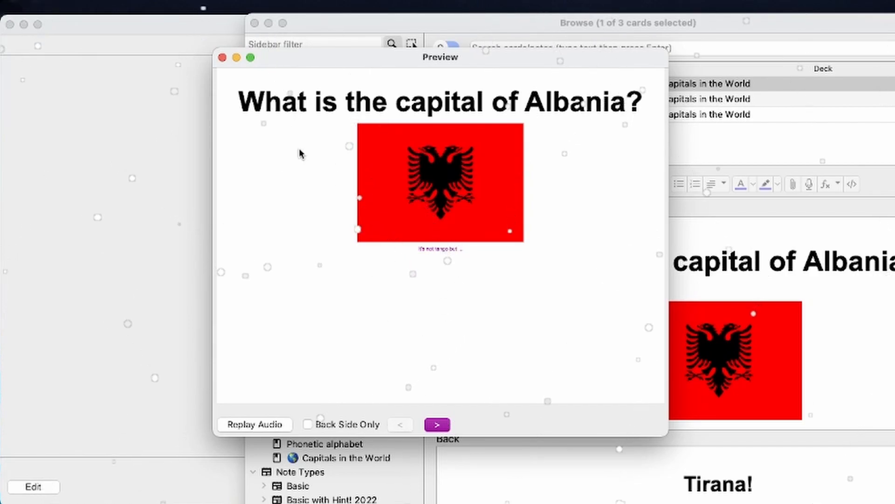